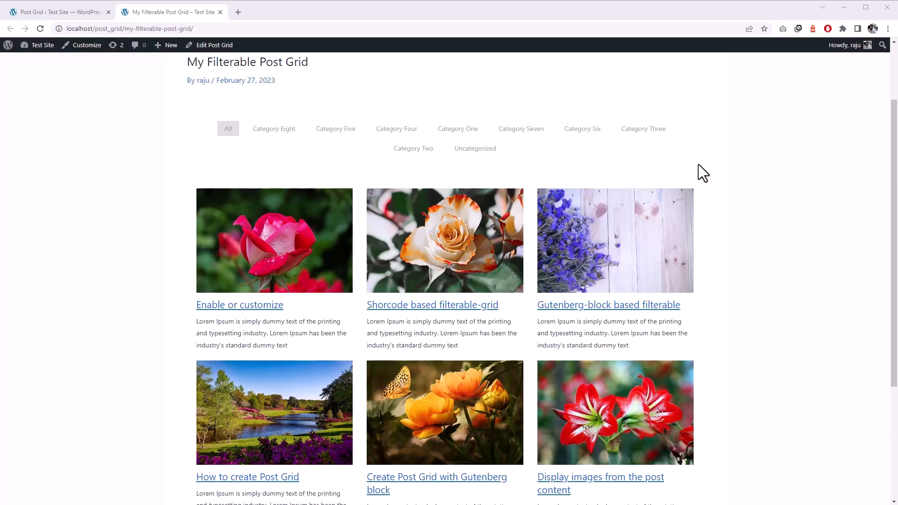
{"action": "mouse_move", "coordinate": [626, 240]}
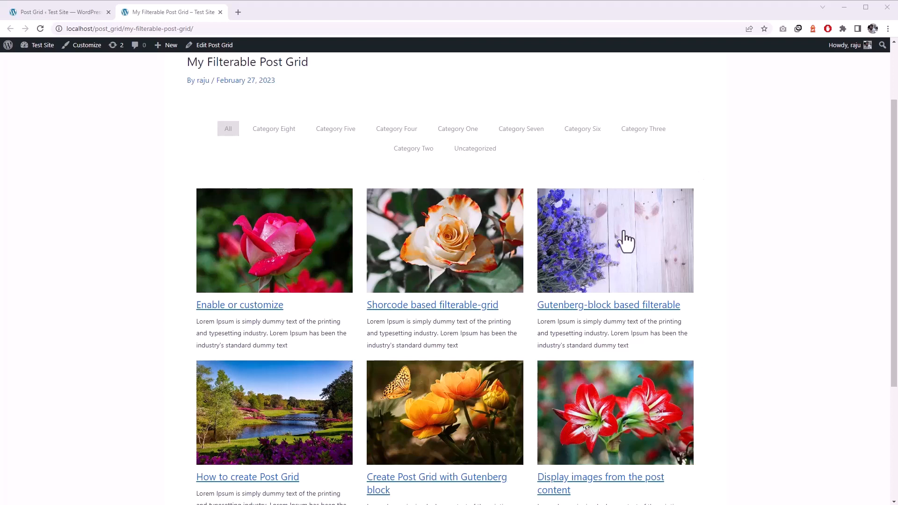
{"action": "mouse_move", "coordinate": [663, 177]}
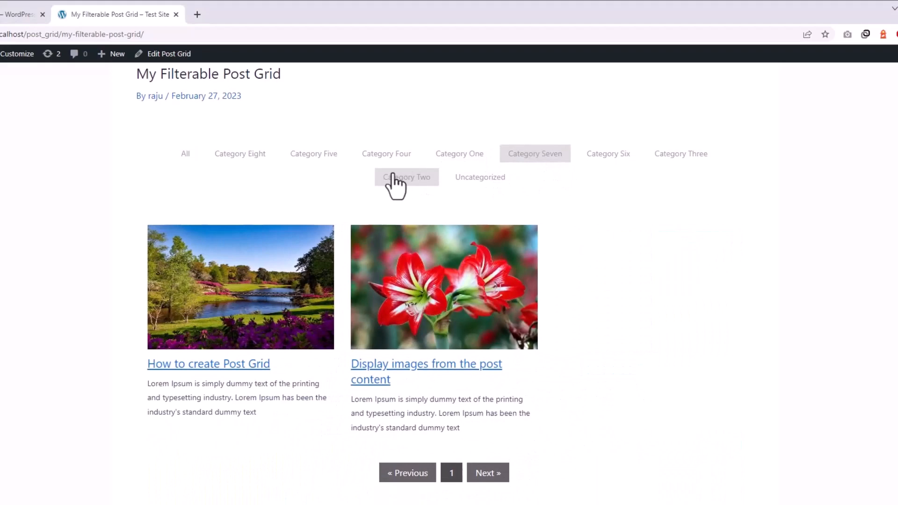
Filter the live grid to Category Two posts to test the category filter.
{"action": "left_click", "coordinate": [185, 154]}
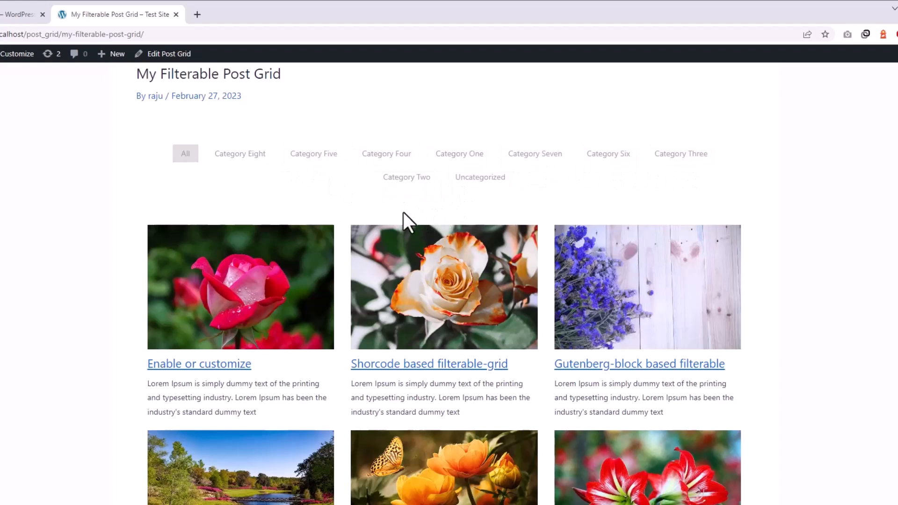
{"action": "mouse_move", "coordinate": [593, 229]}
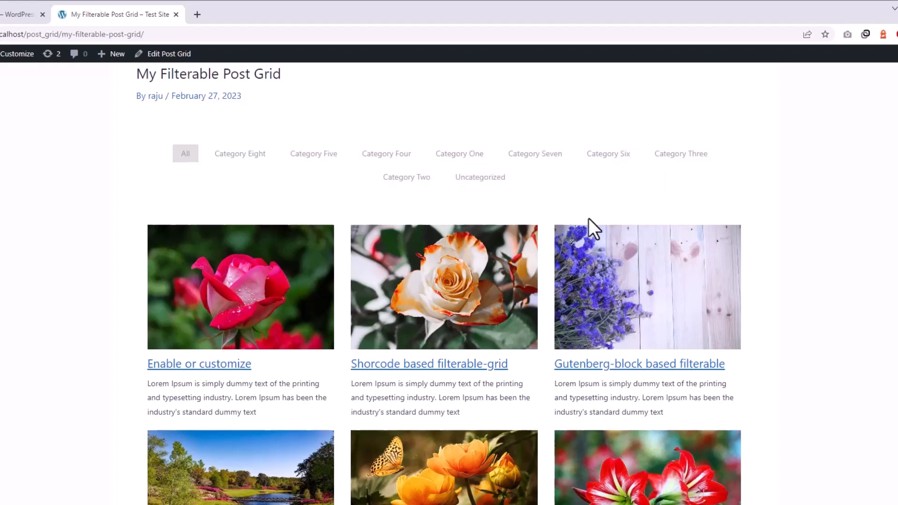
{"action": "mouse_move", "coordinate": [586, 214]}
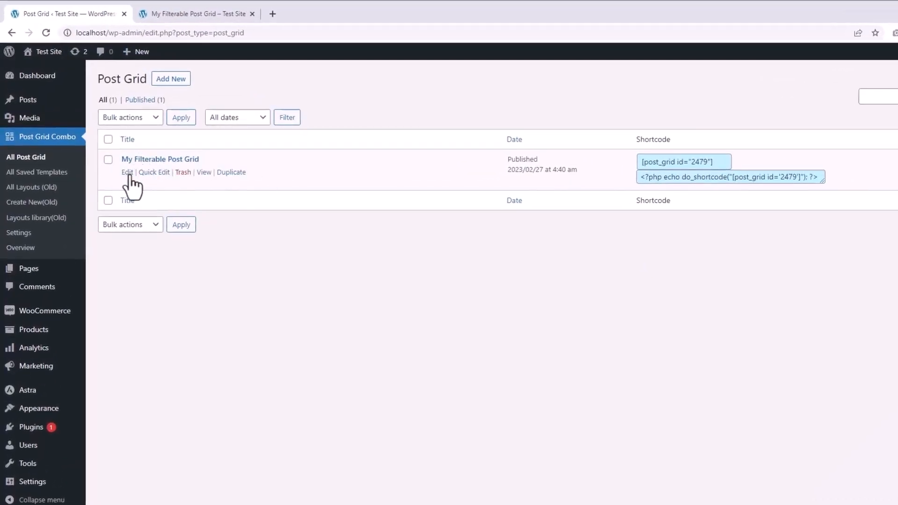
Edit My Filterable Post Grid and review its Filterable settings, then reload the live grid page.
{"action": "left_click", "coordinate": [126, 172]}
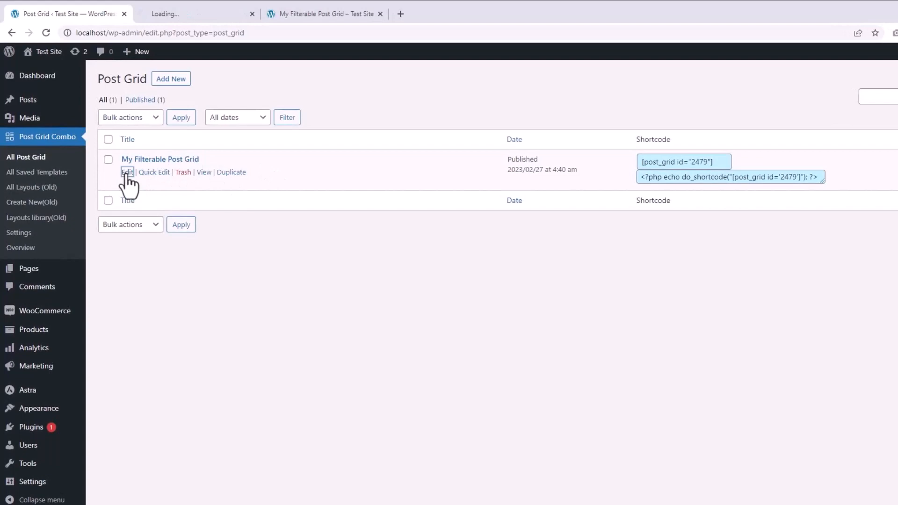
{"action": "left_click", "coordinate": [126, 172]}
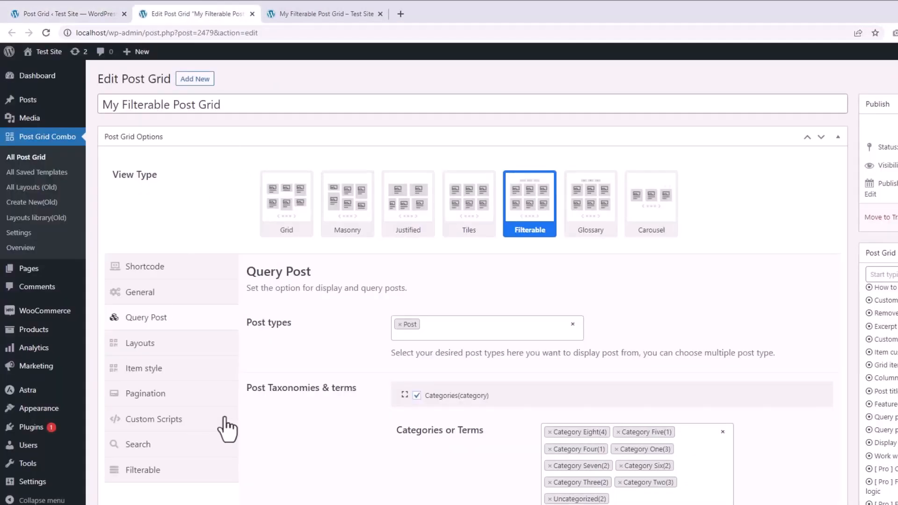
{"action": "left_click", "coordinate": [142, 470]}
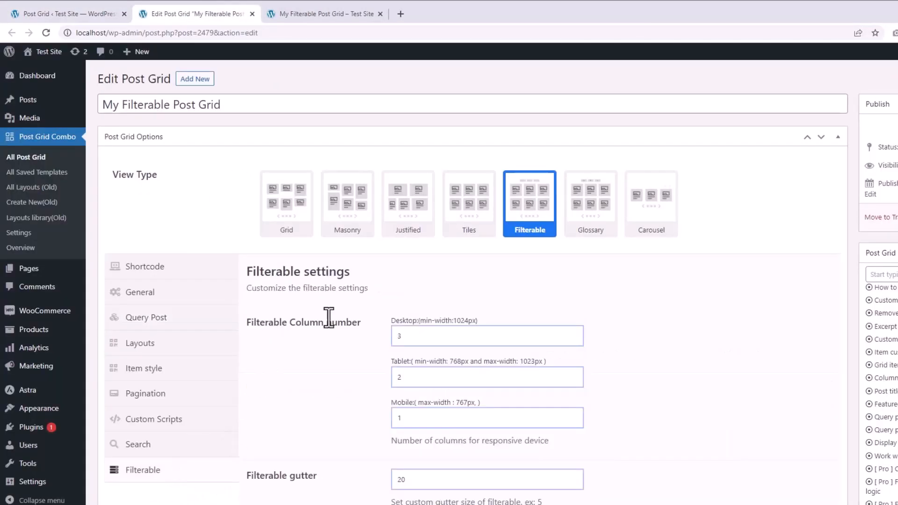
{"action": "scroll", "scroll_direction": "down", "scroll_amount": 3}
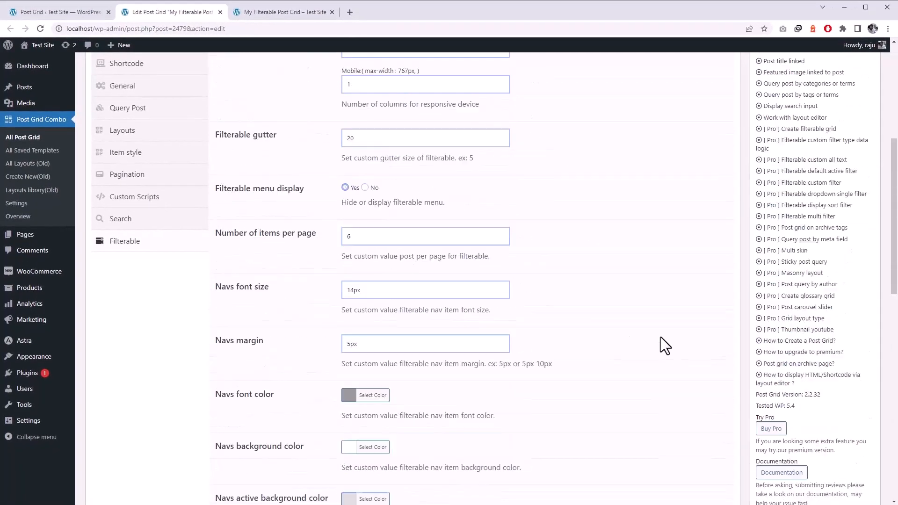
{"action": "left_click", "coordinate": [858, 190]}
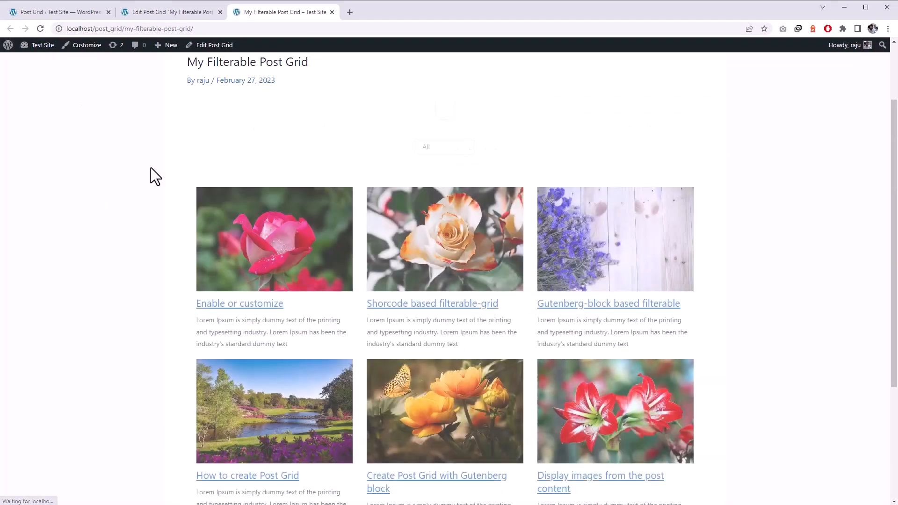
{"action": "left_click", "coordinate": [445, 147]}
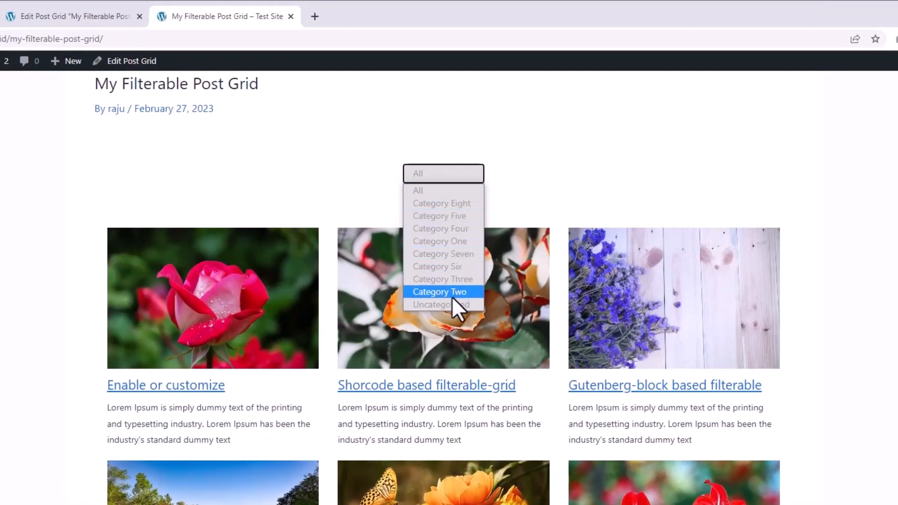
{"action": "left_click", "coordinate": [440, 203]}
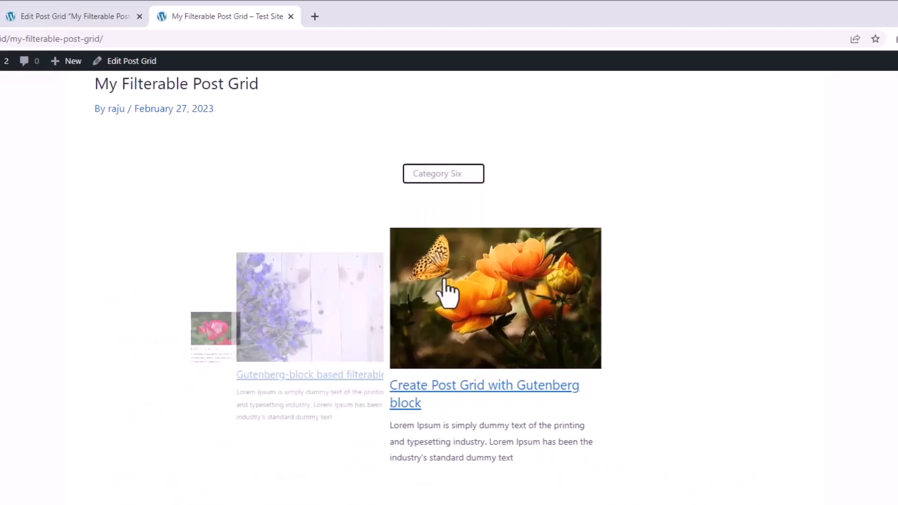
{"action": "left_click", "coordinate": [443, 174]}
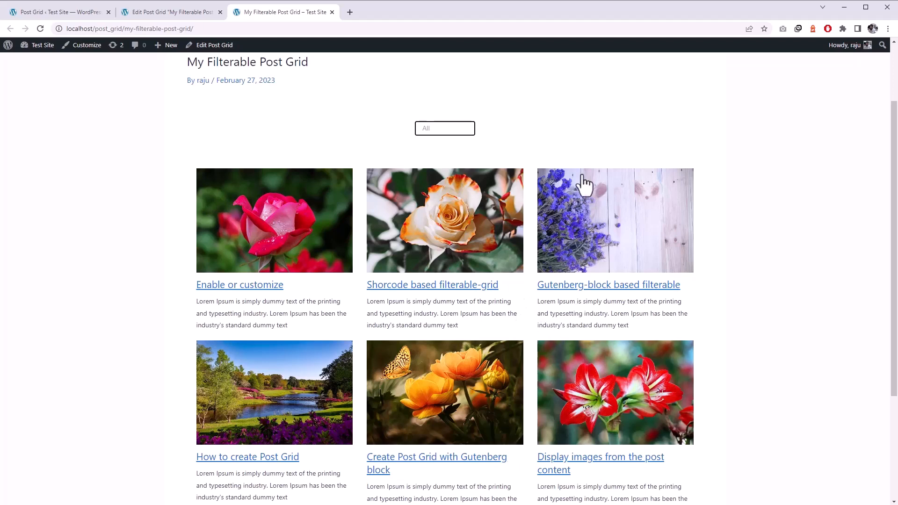
{"action": "mouse_move", "coordinate": [757, 136]}
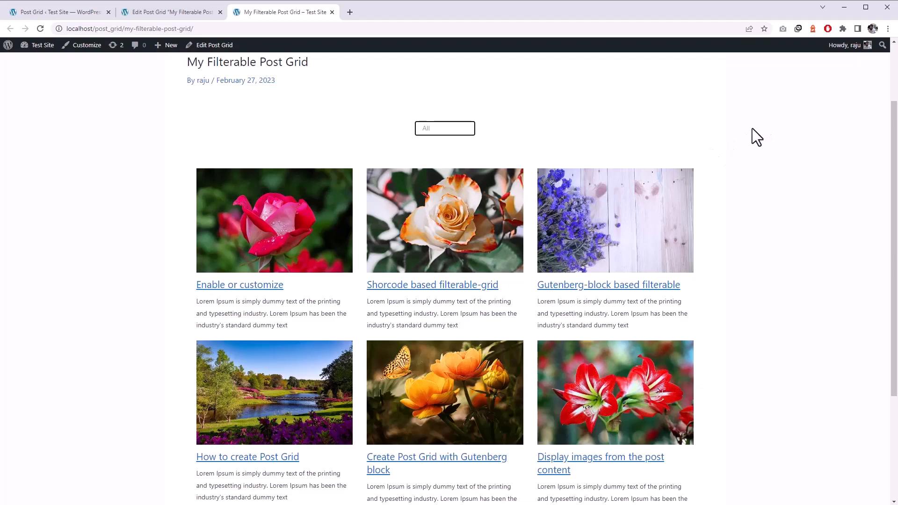